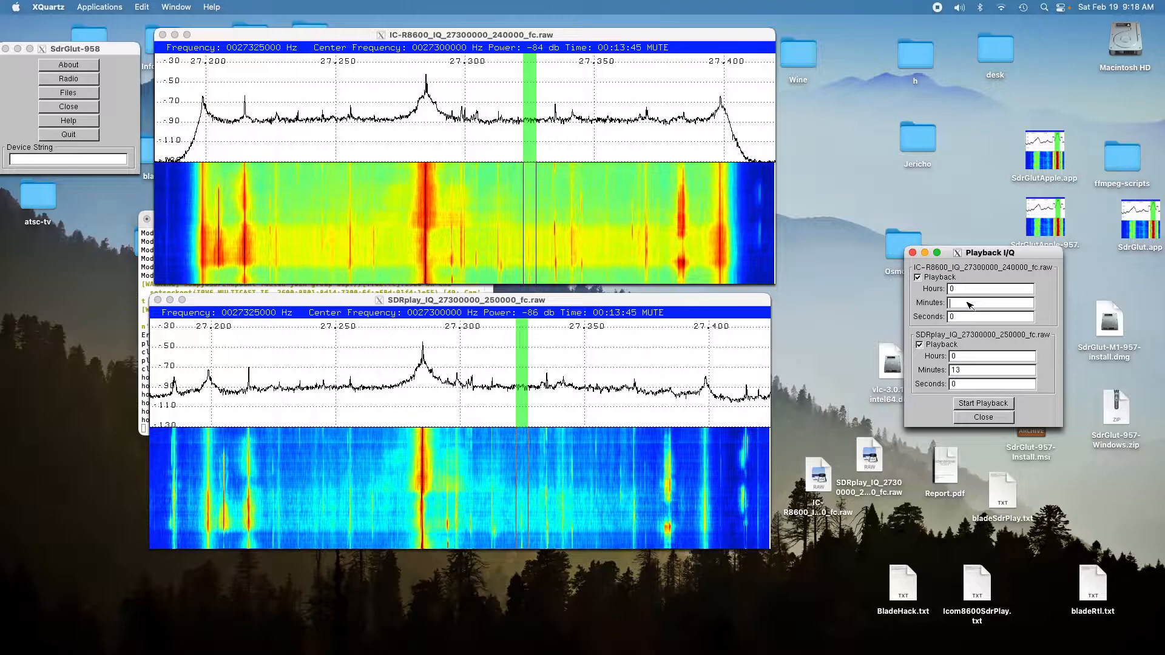
type("20")
left_click(993, 369)
type("22")
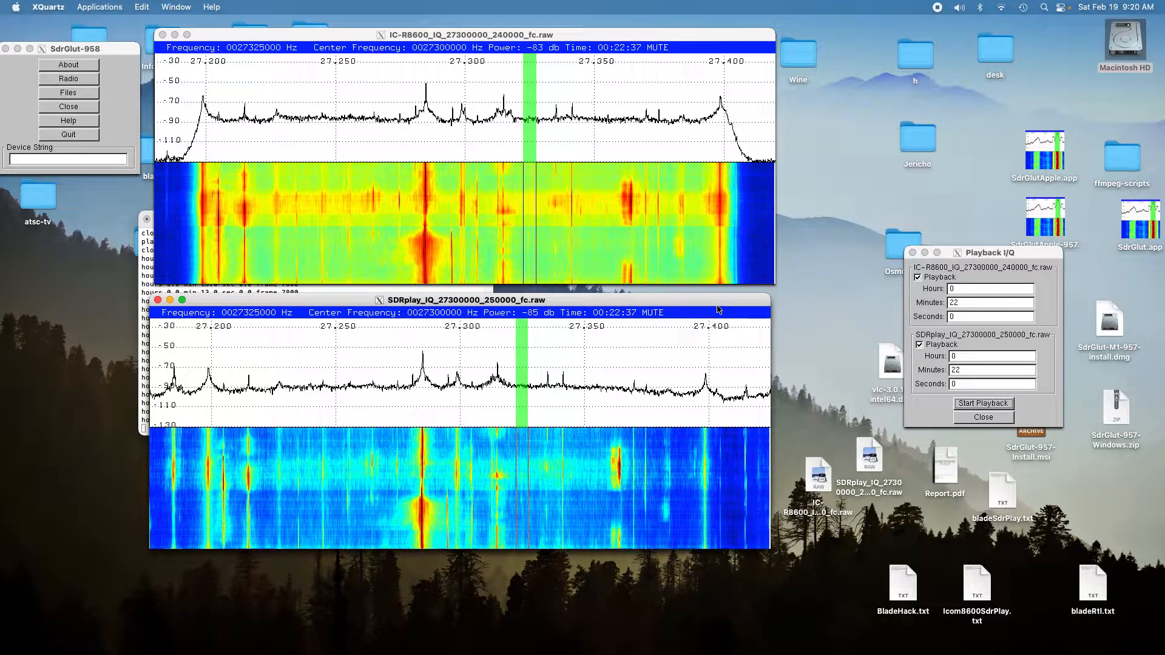
mouse_move(968, 31)
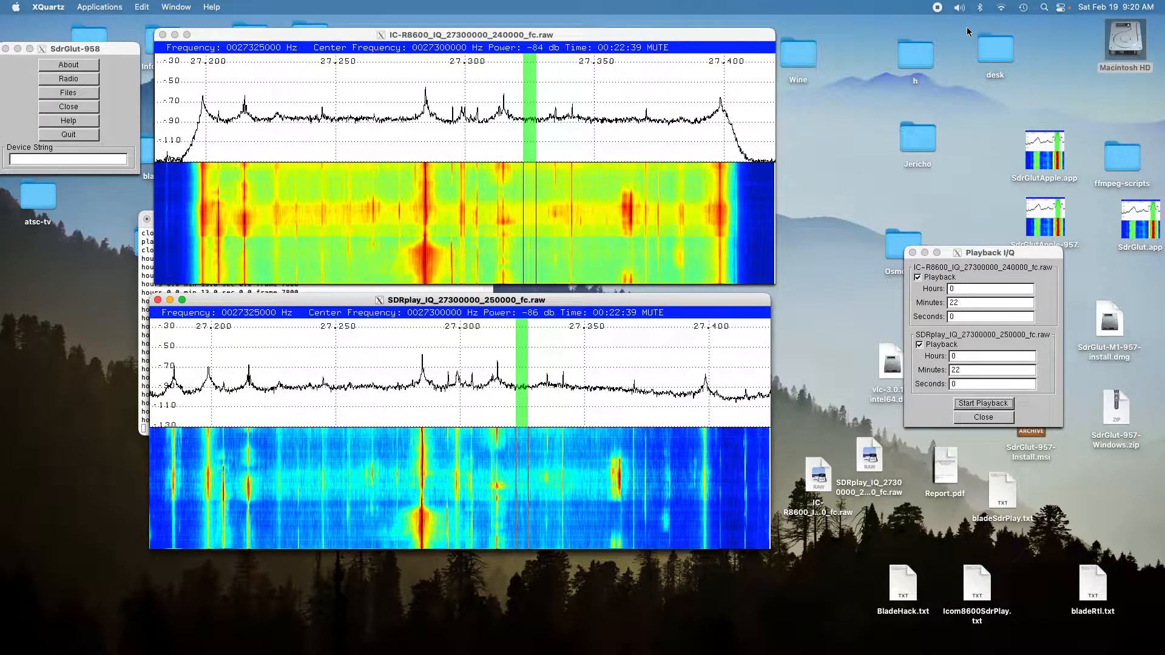